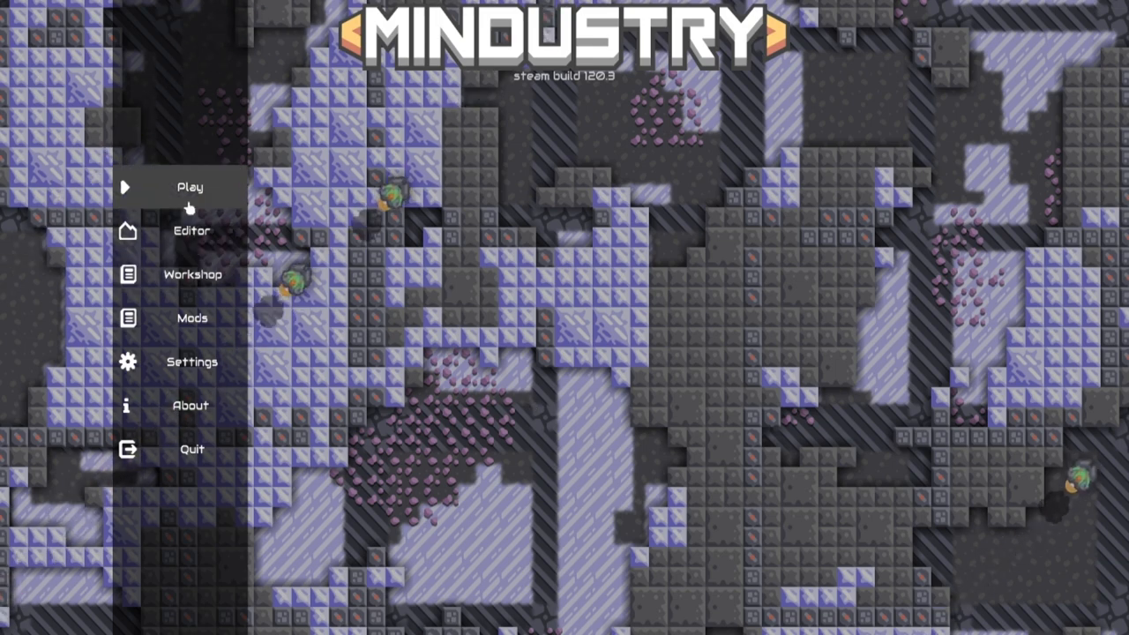
Peek at the research tree from the Play menu and back out
left_click(189, 187)
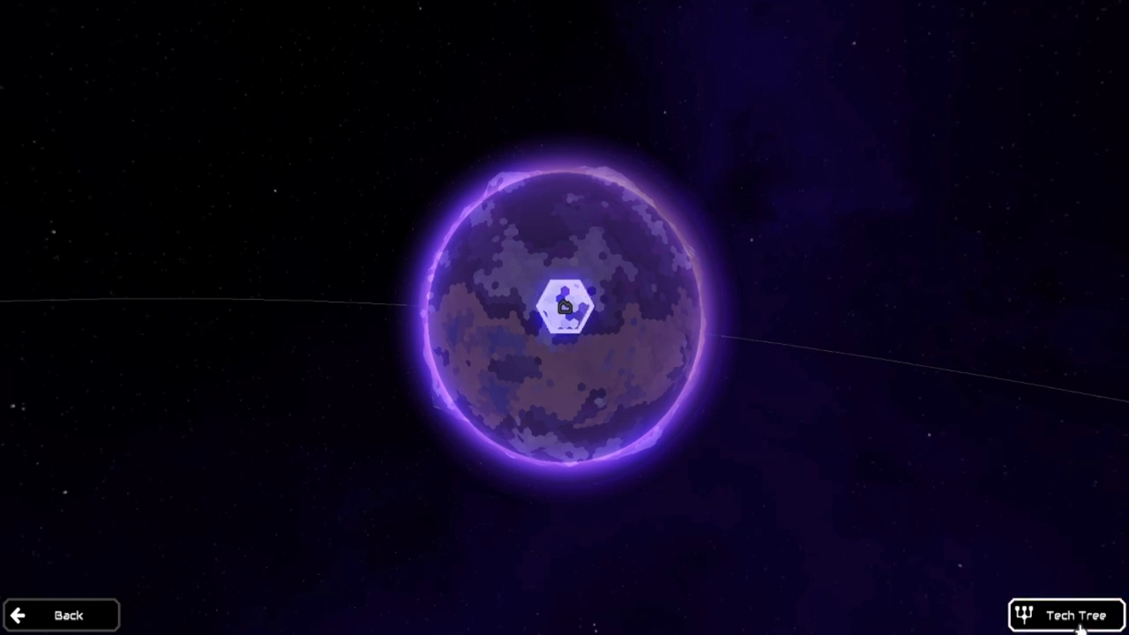
left_click(1065, 612)
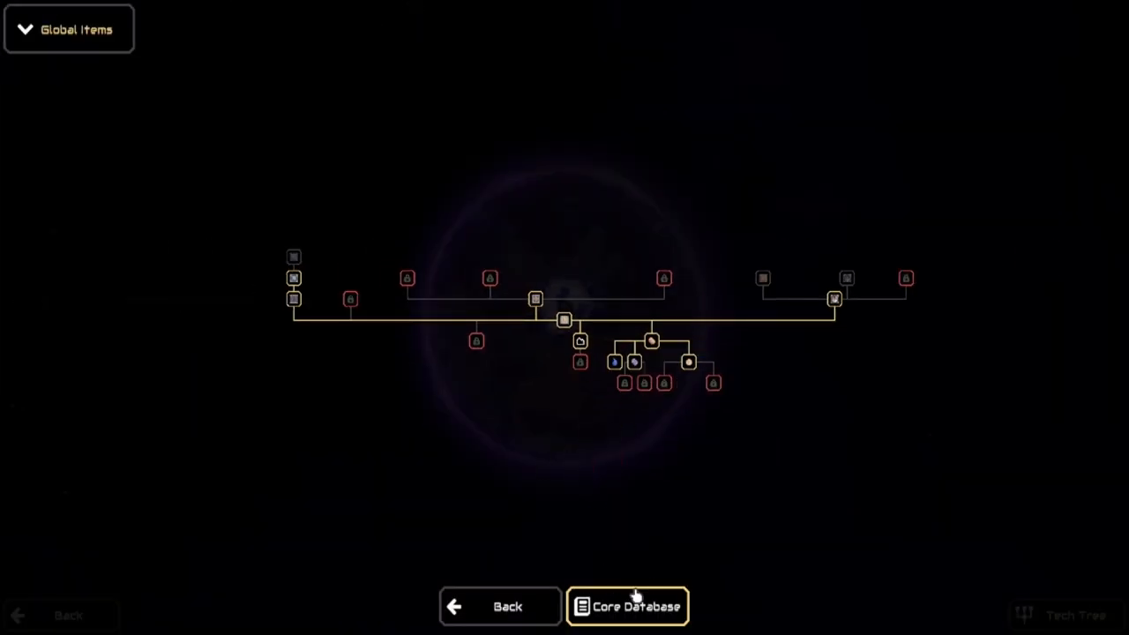
left_click(628, 607)
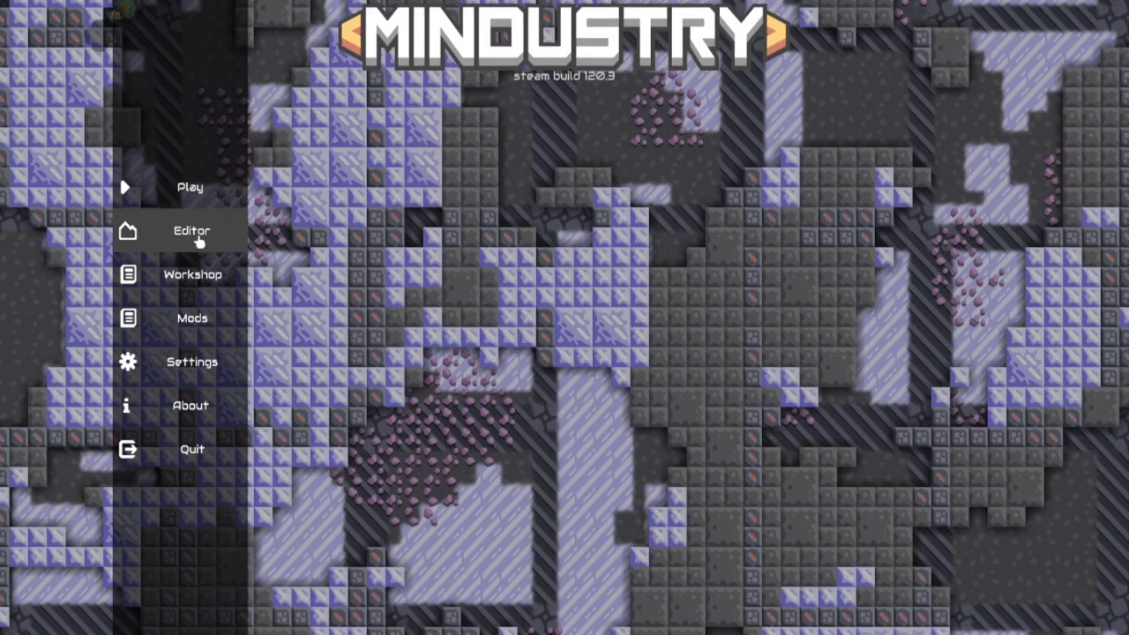
Enter the campaign planet map and launch into the Ground Zero sector
left_click(191, 187)
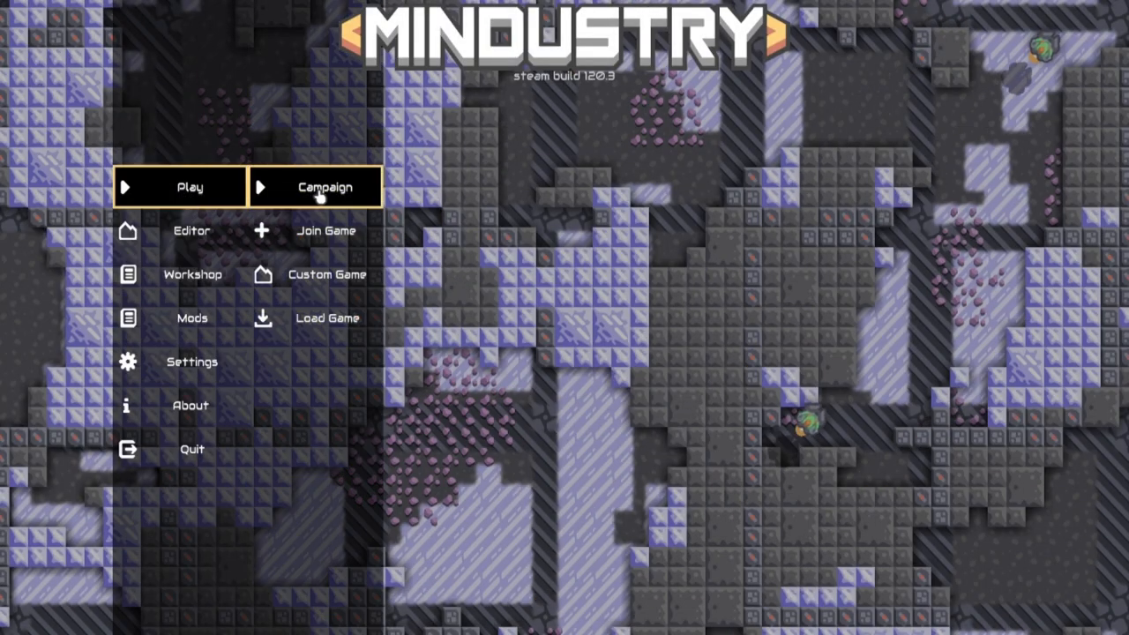
left_click(314, 187)
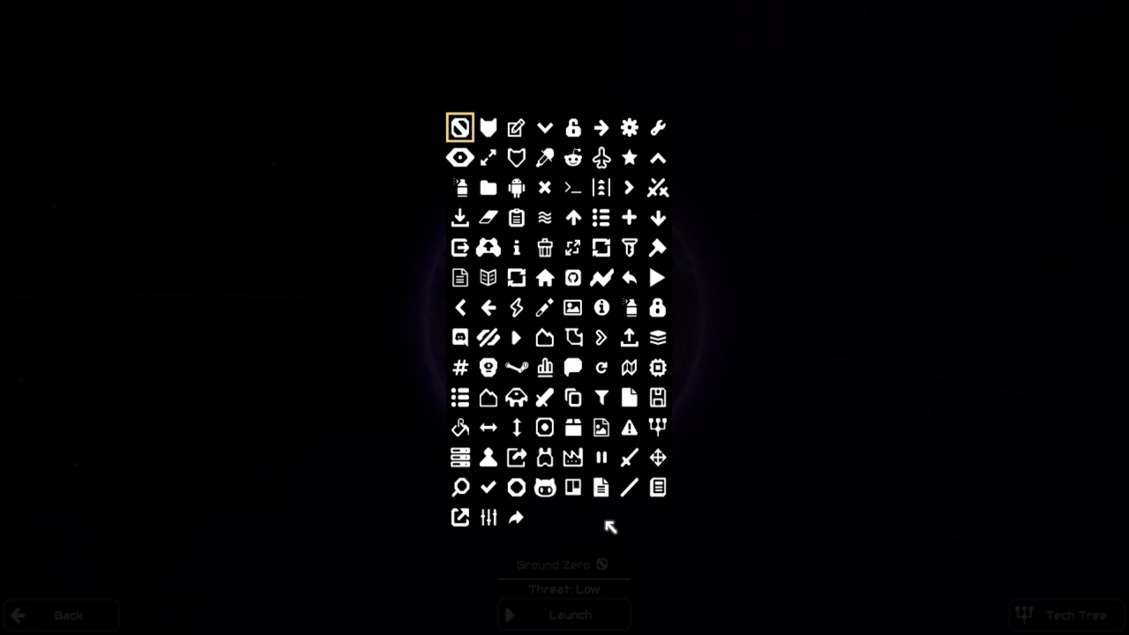
mouse_move(515, 187)
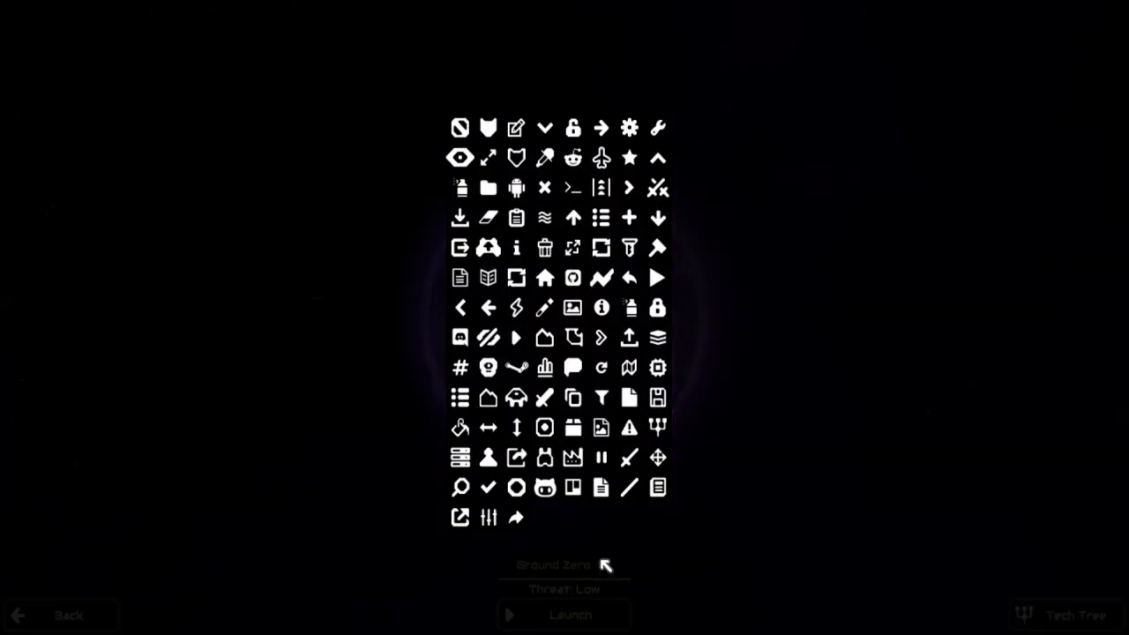
mouse_move(575, 127)
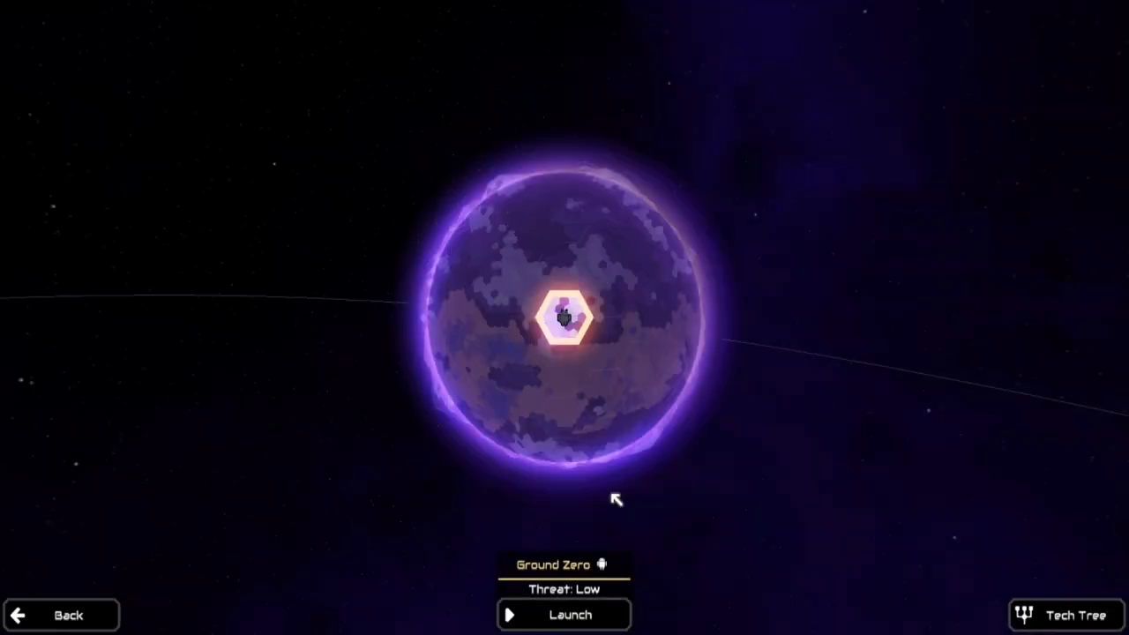
left_click(564, 614)
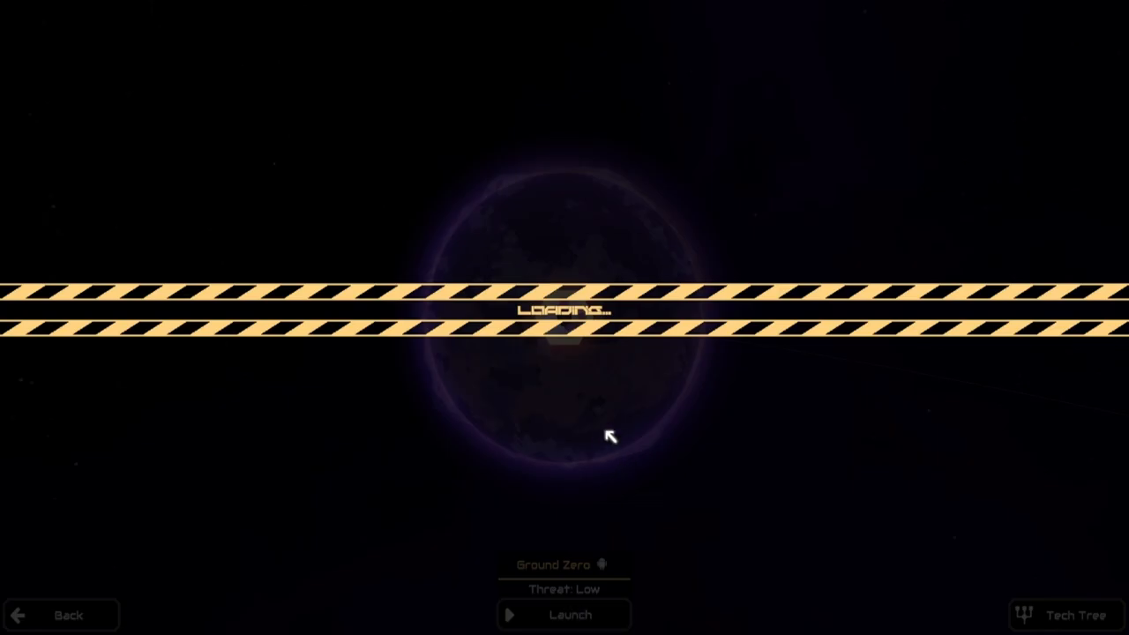
Place mechanical drills on the copper ore patch beside the core
left_click(569, 614)
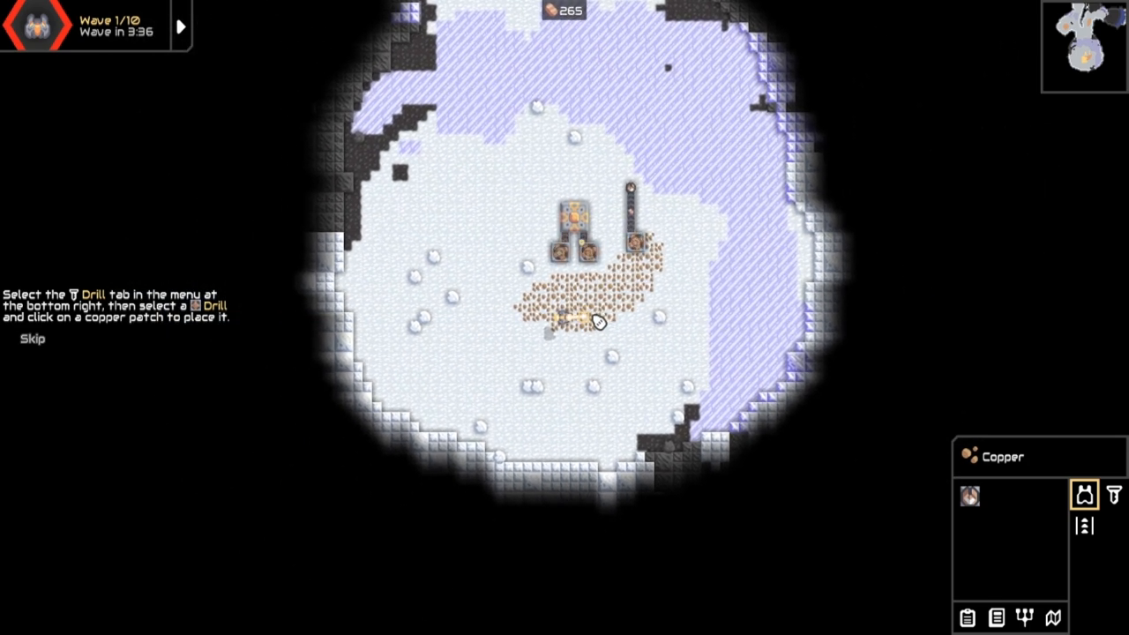
left_click(1112, 493)
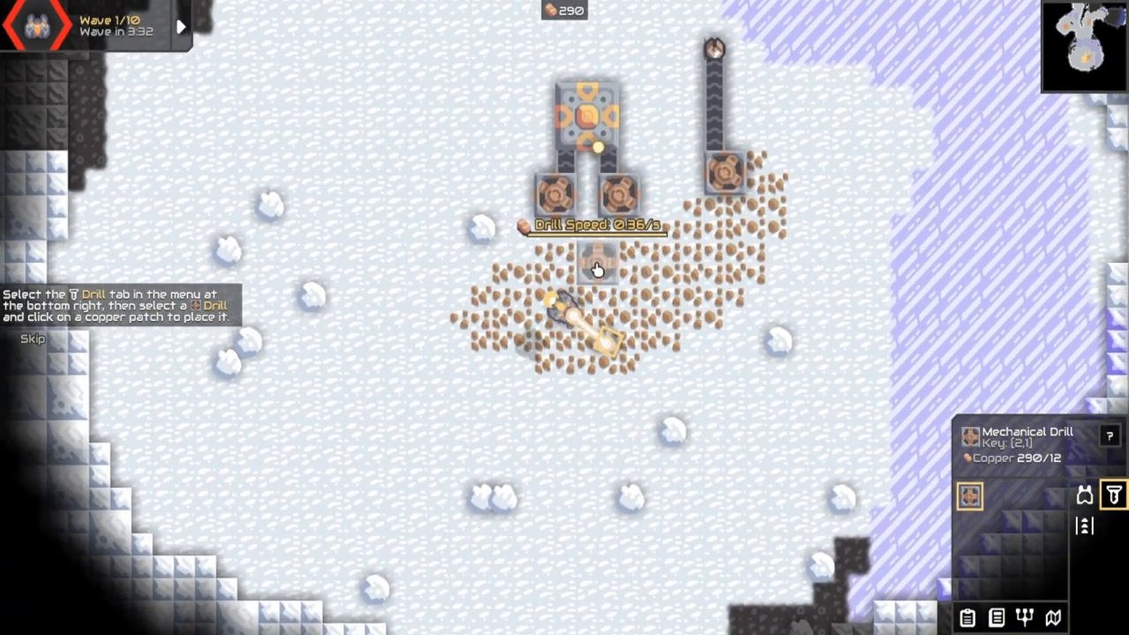
scroll("down", 3)
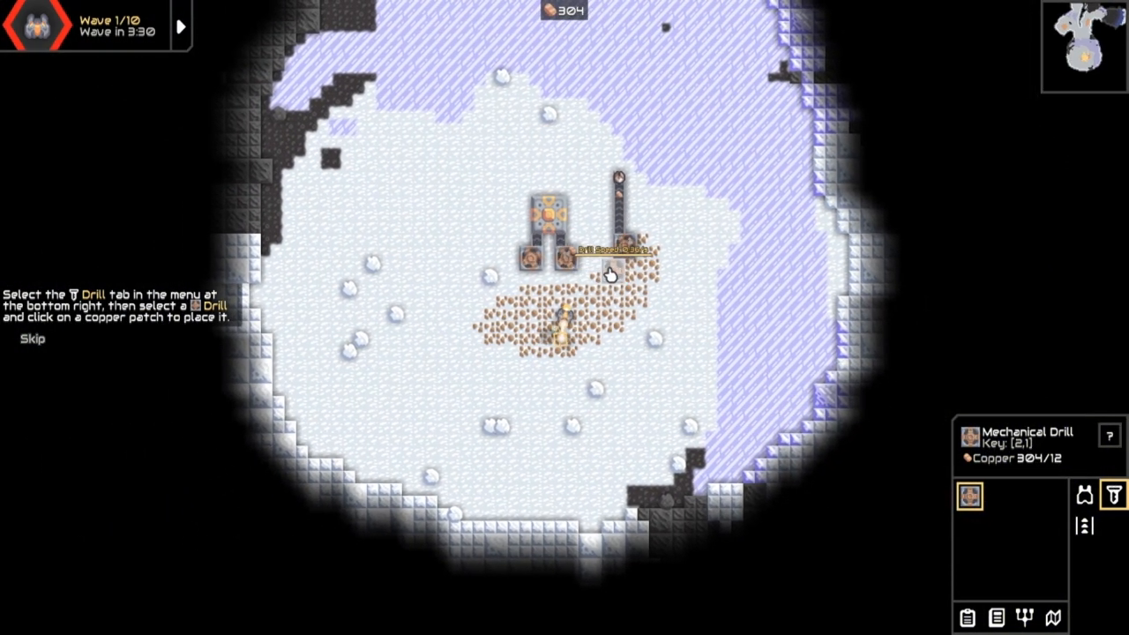
left_click(618, 261)
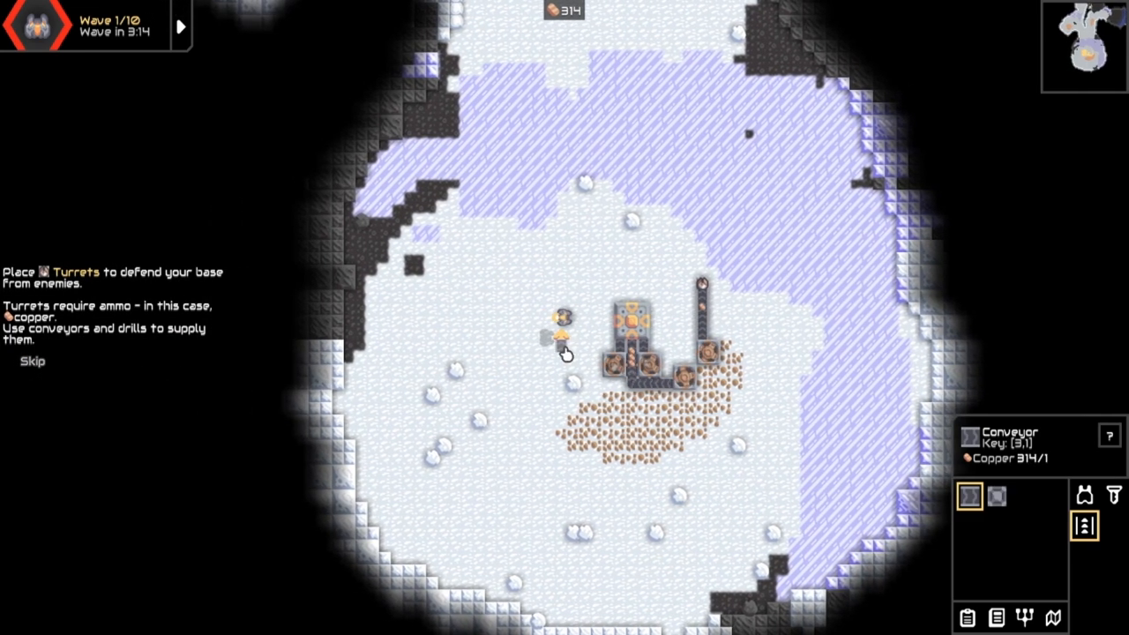
Lay a conveyor line beside the core from the drills and unpause the game
left_click(1086, 497)
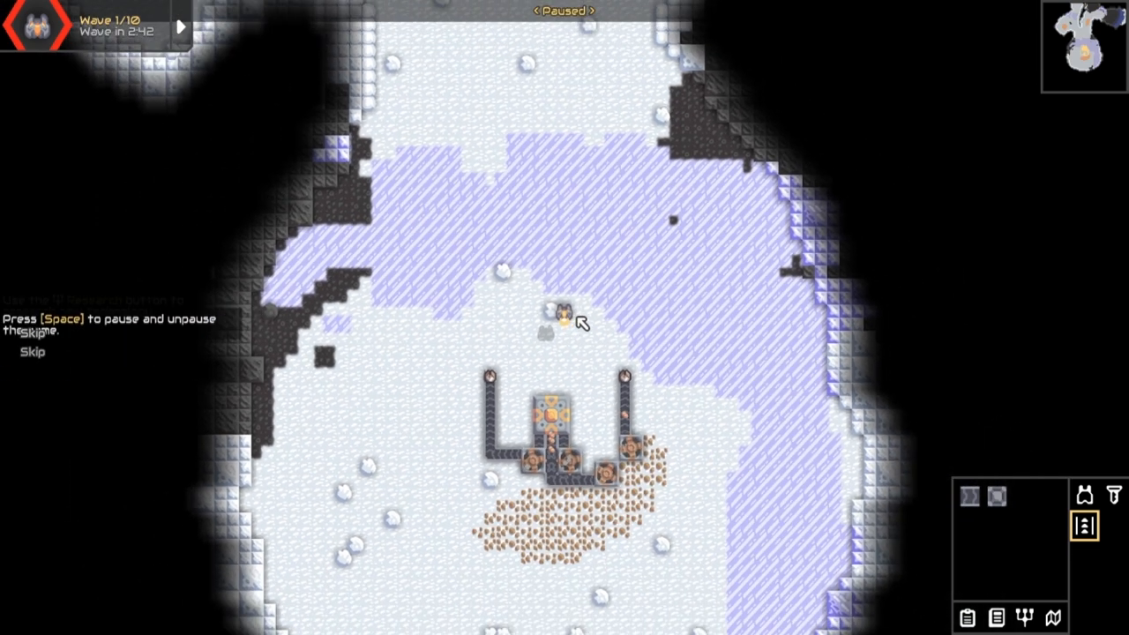
key("space")
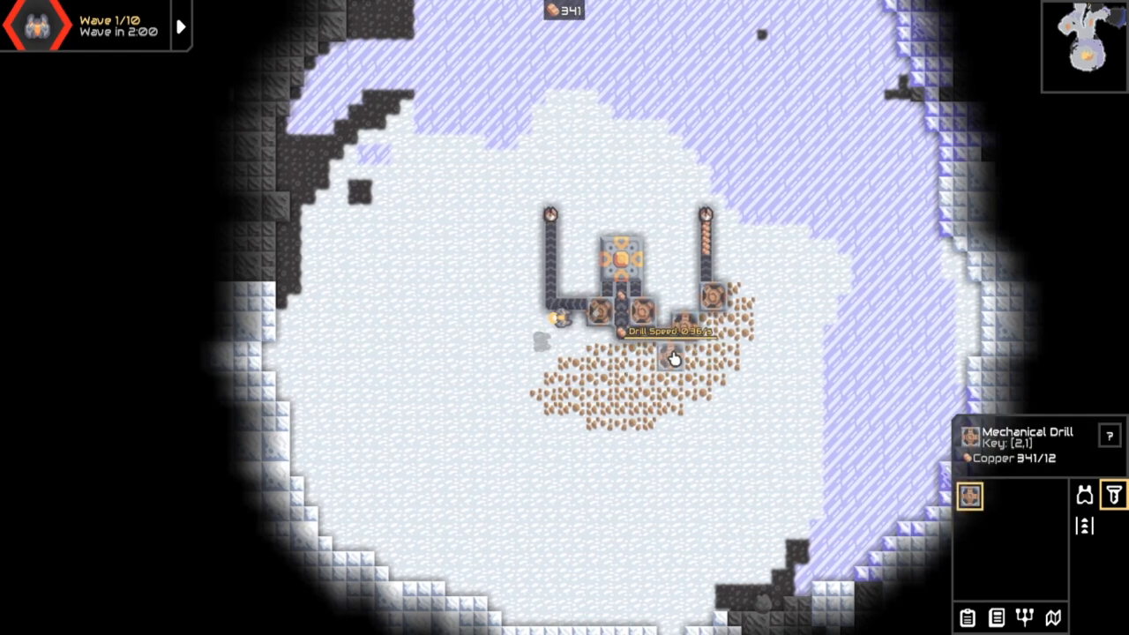
Add two more mechanical drills on the copper ore patch feeding the core
left_click(660, 361)
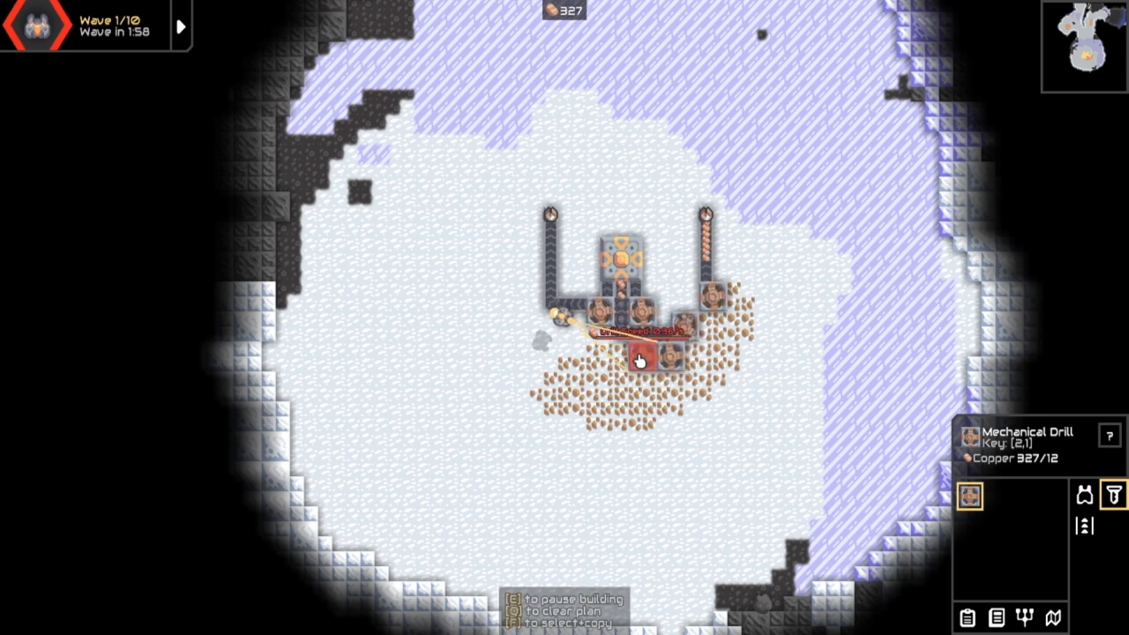
left_click(649, 360)
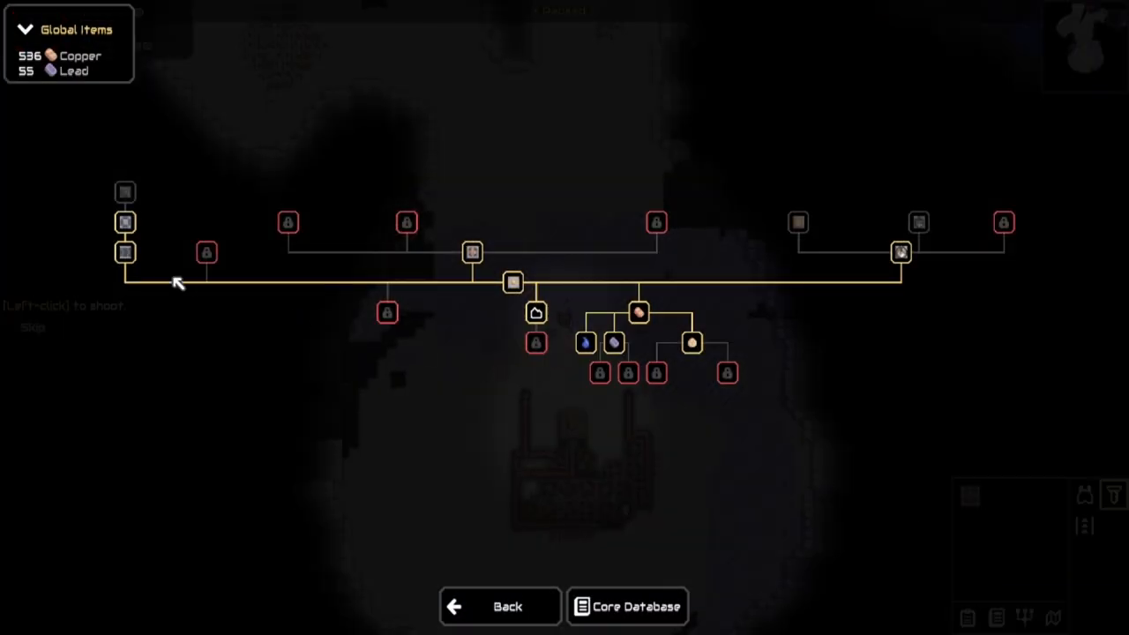
Bring up the research tree showing 596 copper and 55 lead in global items
left_click(125, 192)
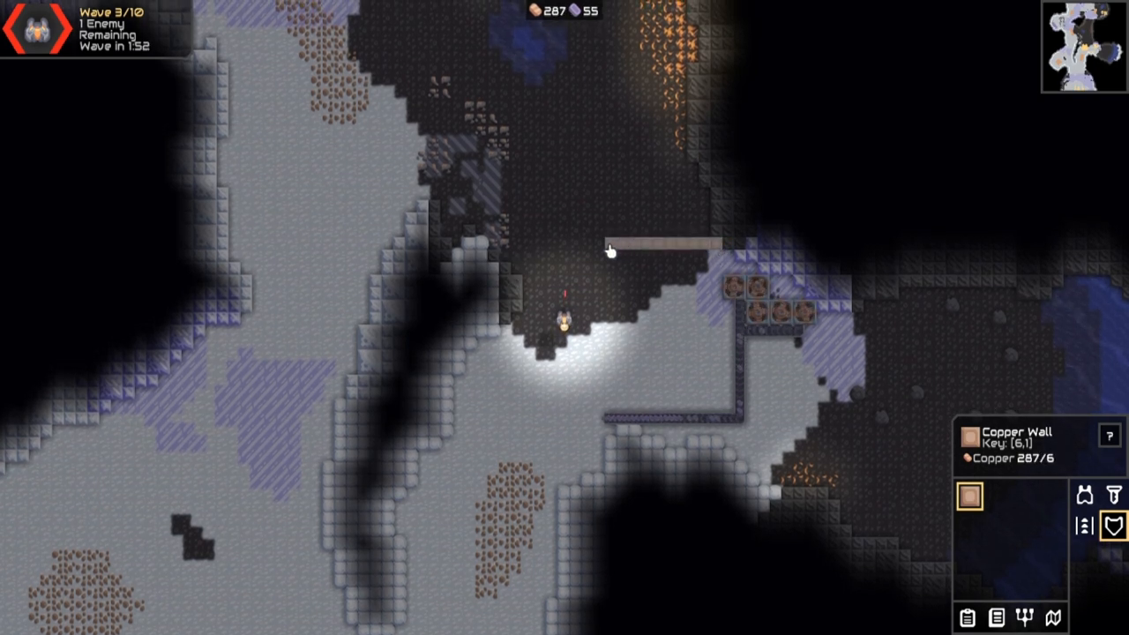
Drag a straight line of copper walls across the rocky passage above the core
left_click(688, 240)
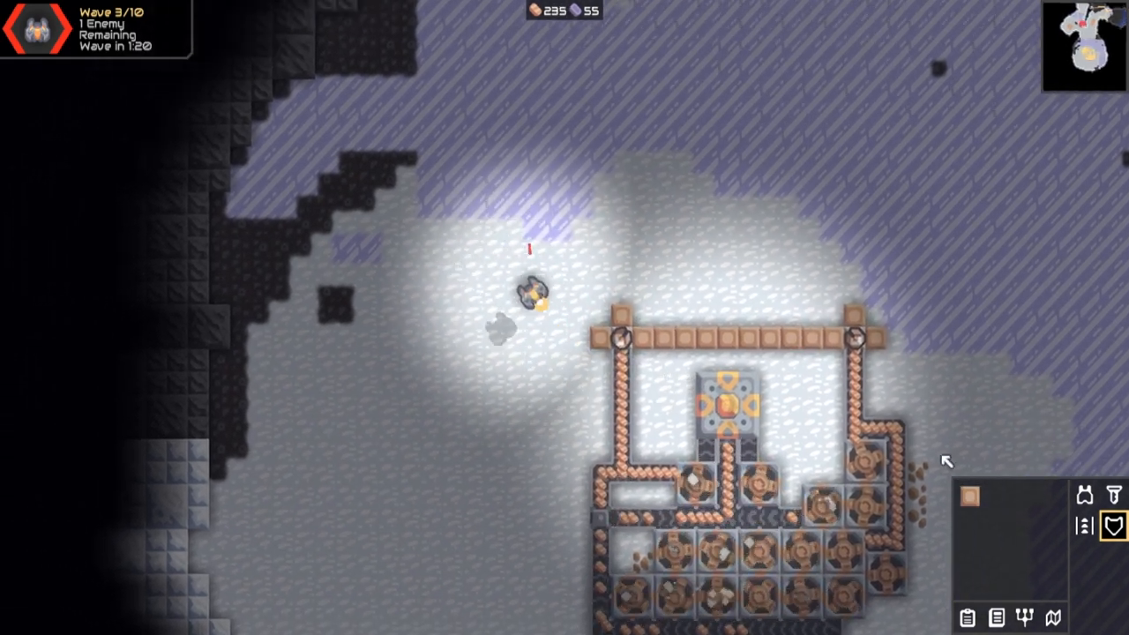
left_click(615, 335)
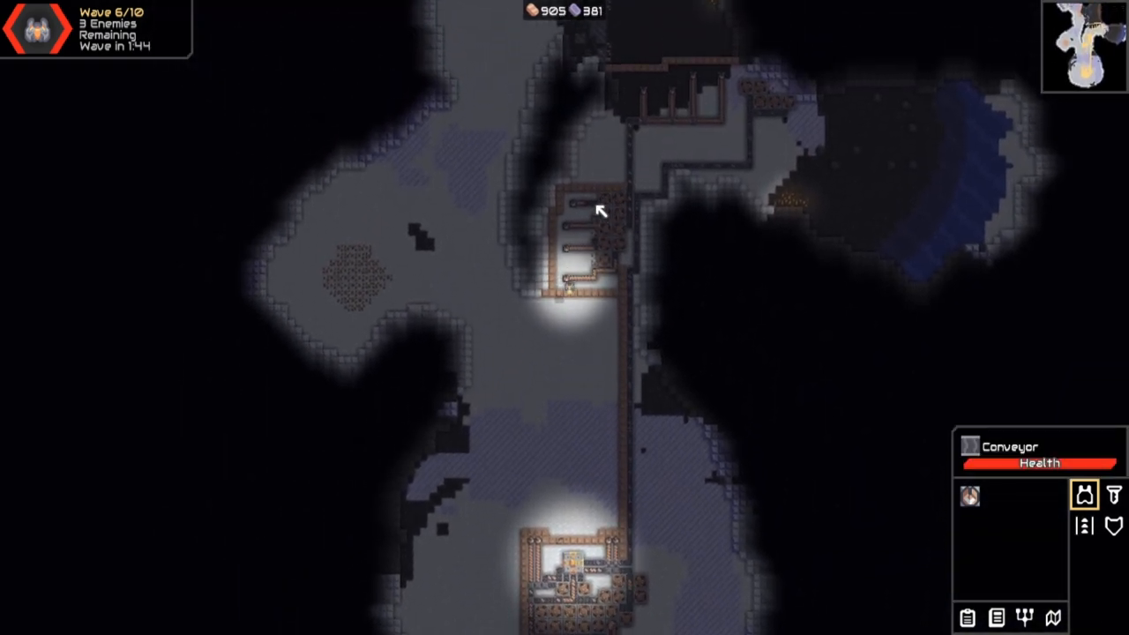
left_click(1084, 44)
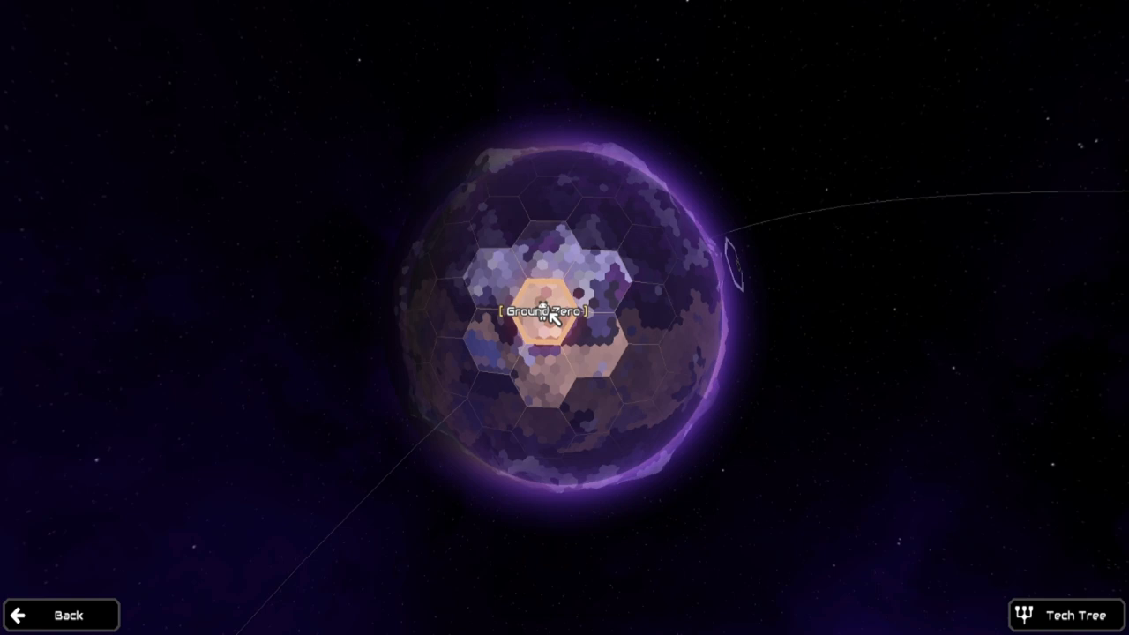
Select the Frozen Forest sector bordering Ground Zero, then return to the base
left_click(547, 317)
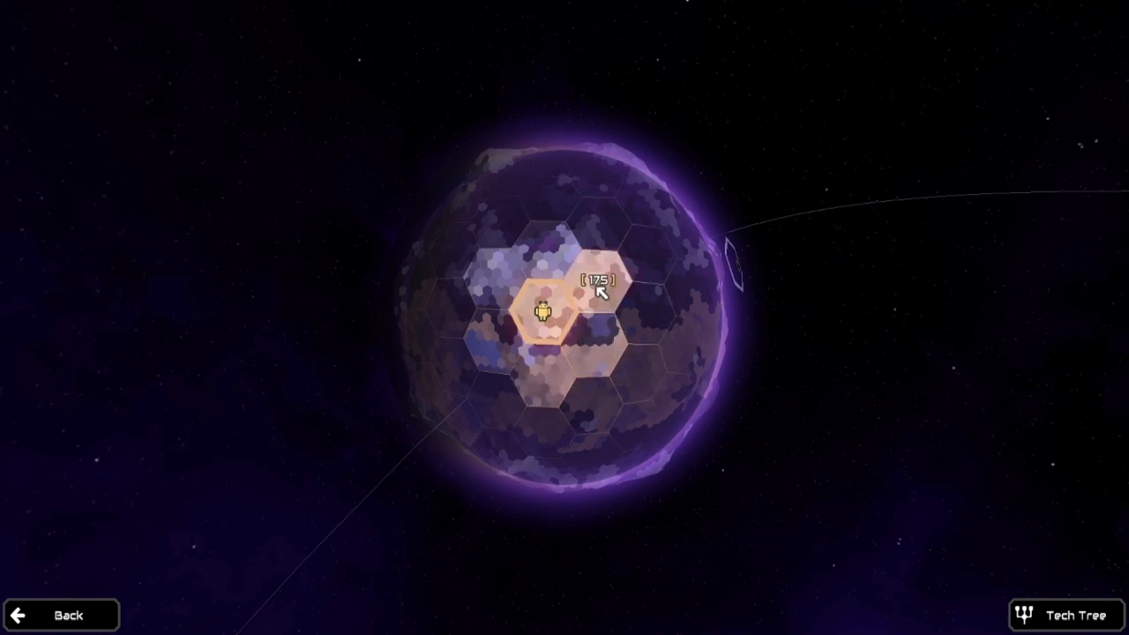
left_click(592, 344)
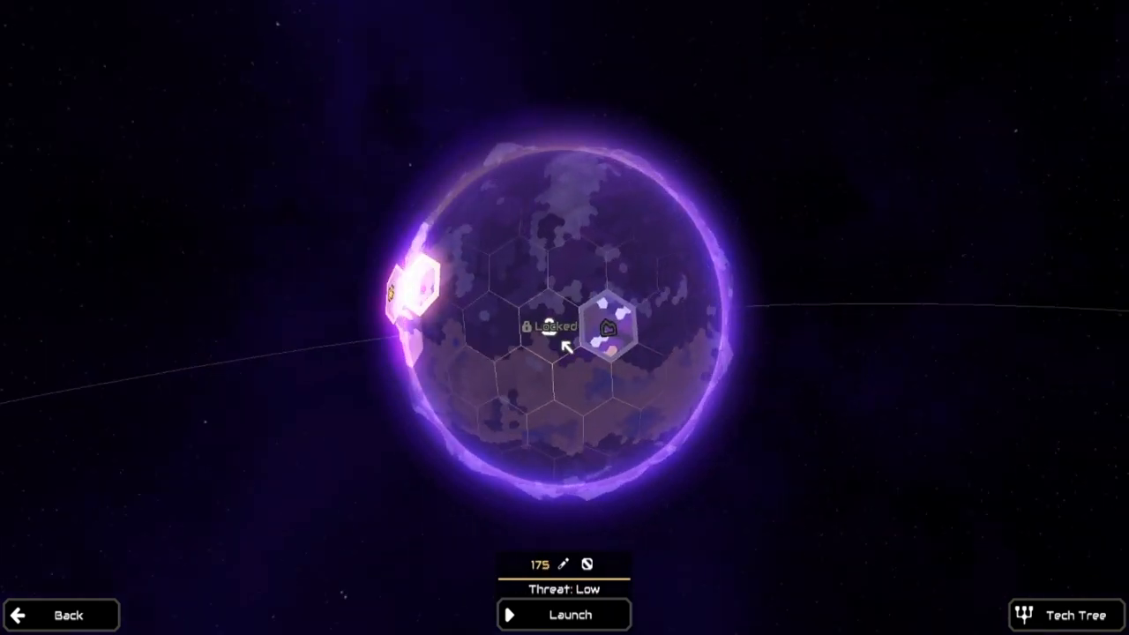
left_click(609, 331)
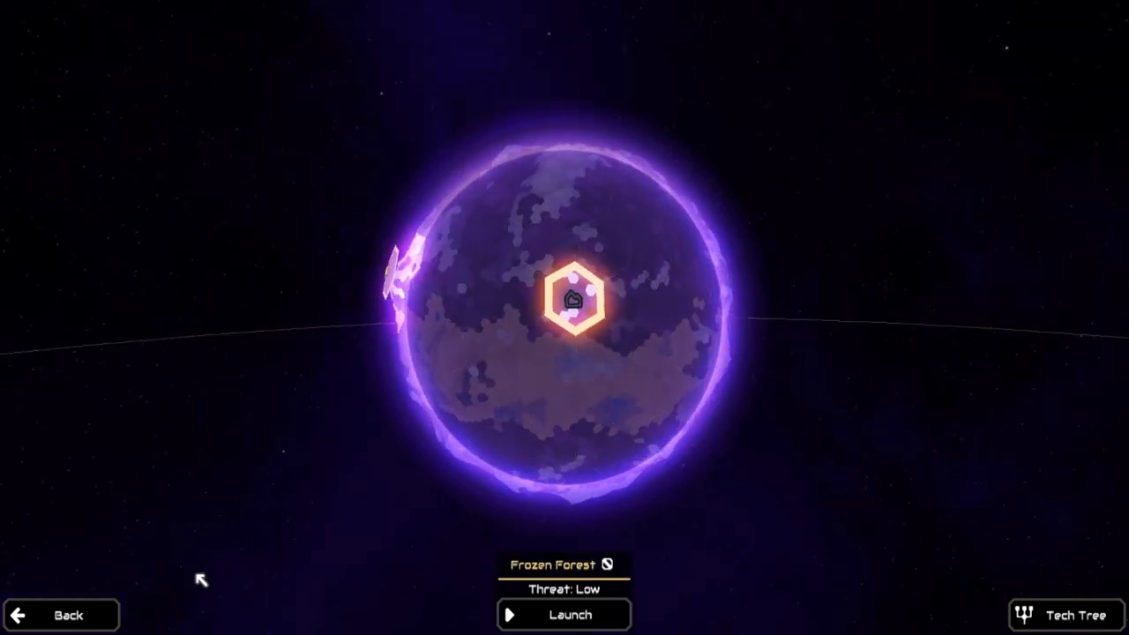
left_click(566, 614)
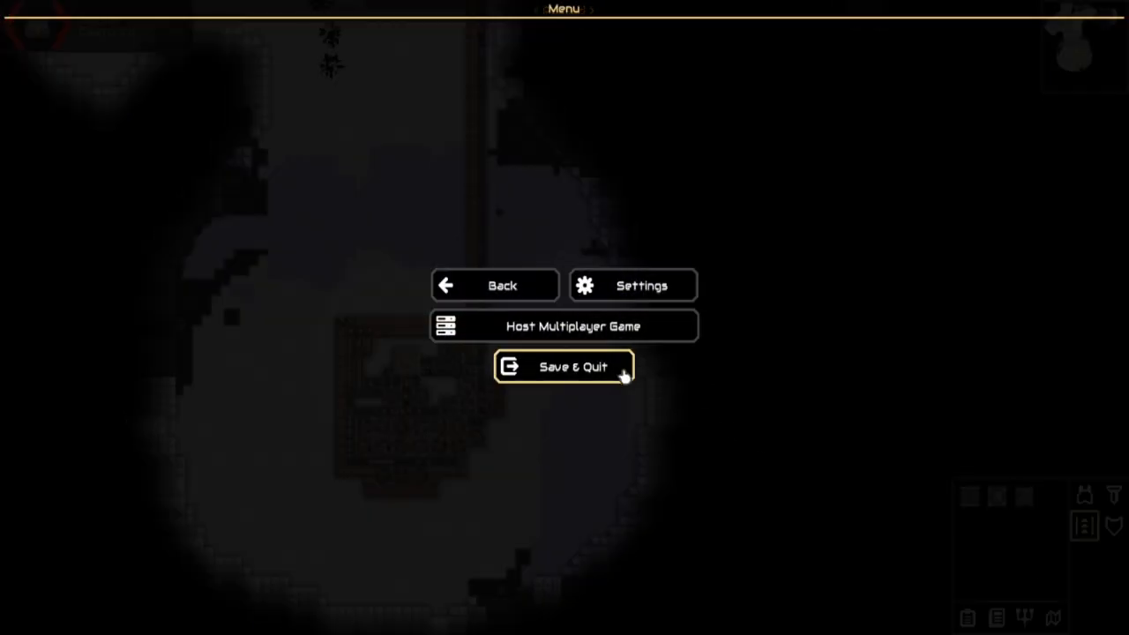
Save and quit Ground Zero, reopen the planet map and select Frozen Forest again
left_click(560, 367)
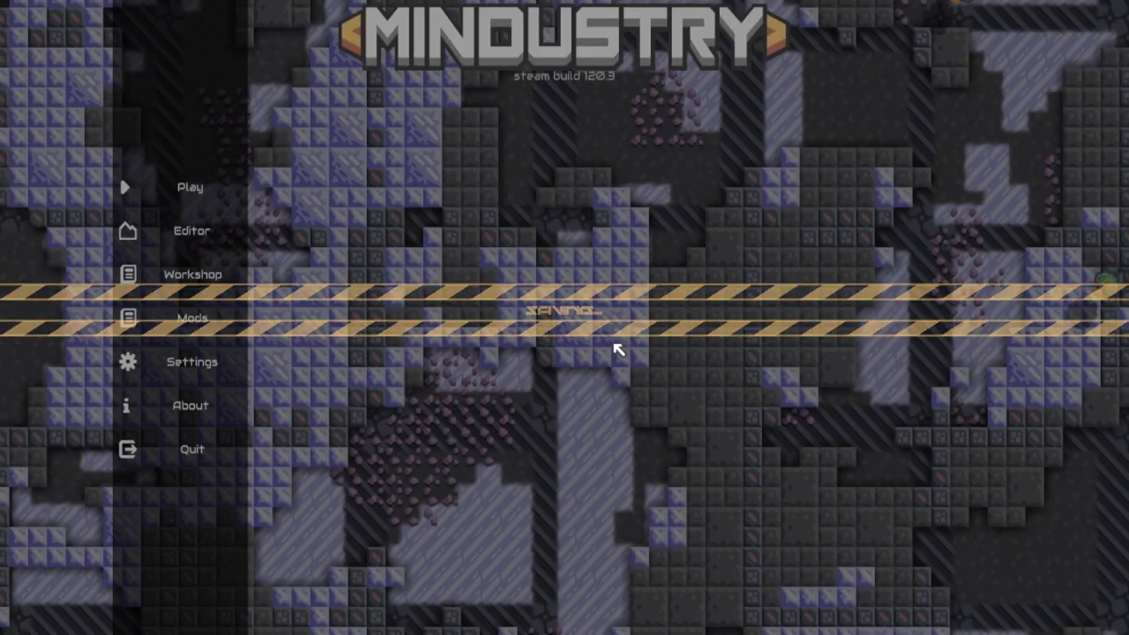
left_click(188, 187)
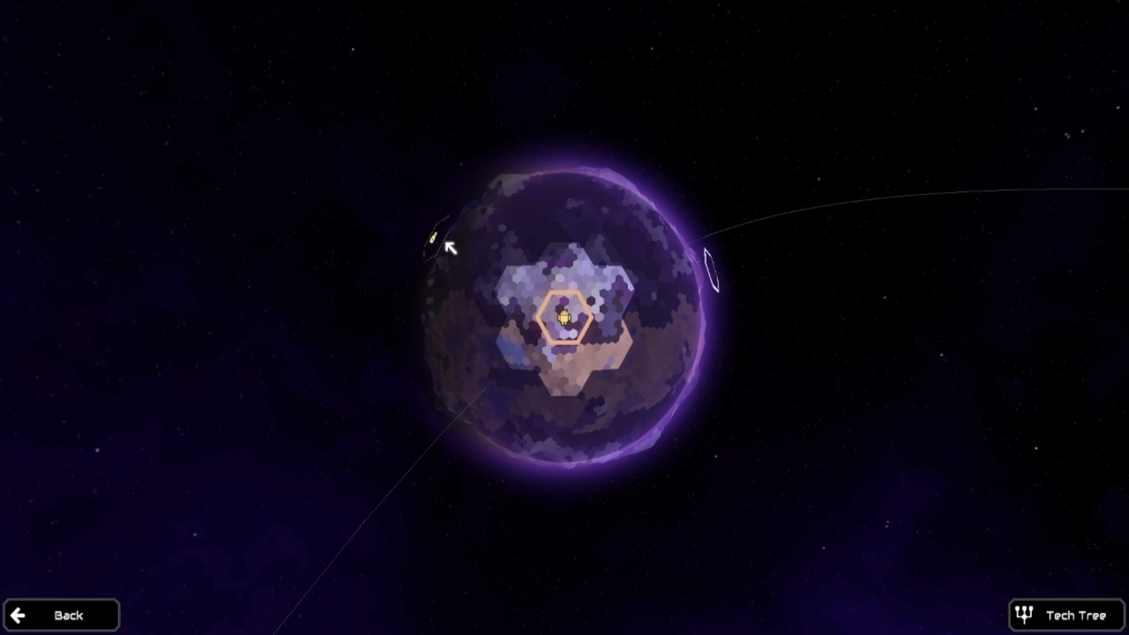
left_click(563, 319)
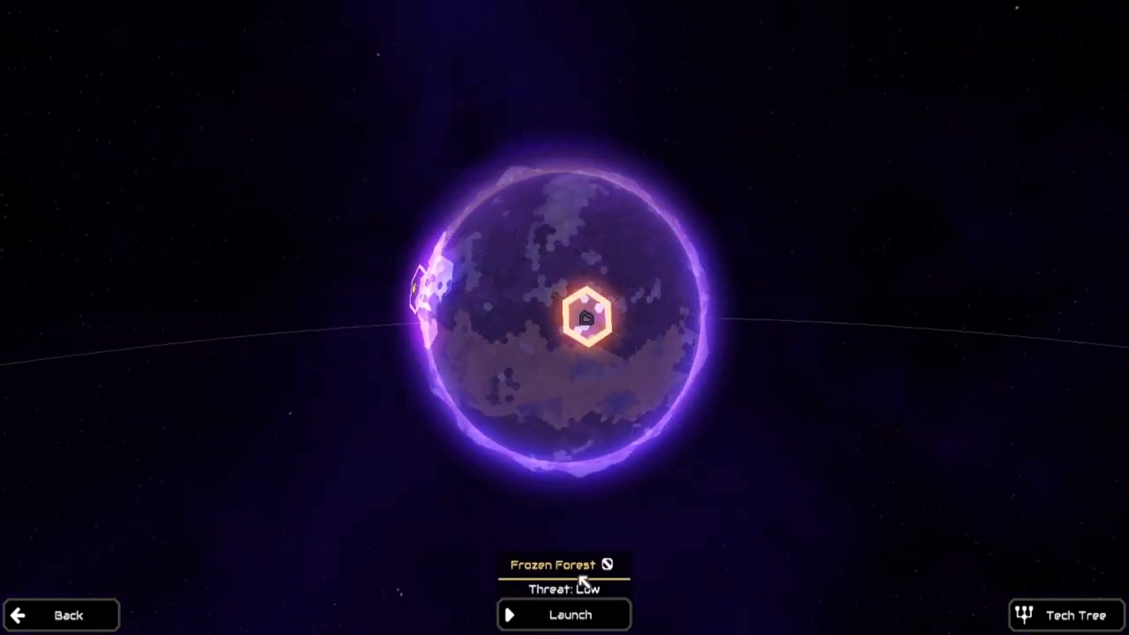